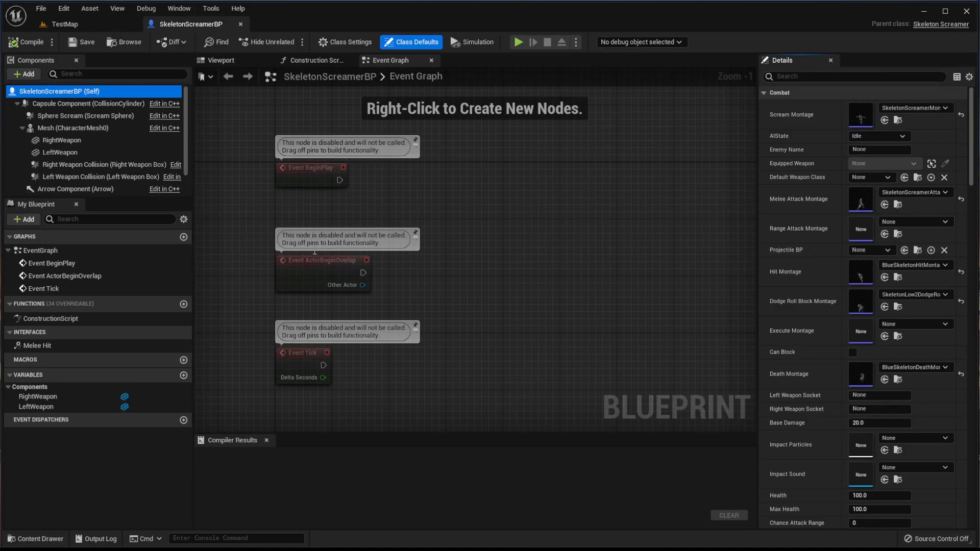
mouse_move(415, 203)
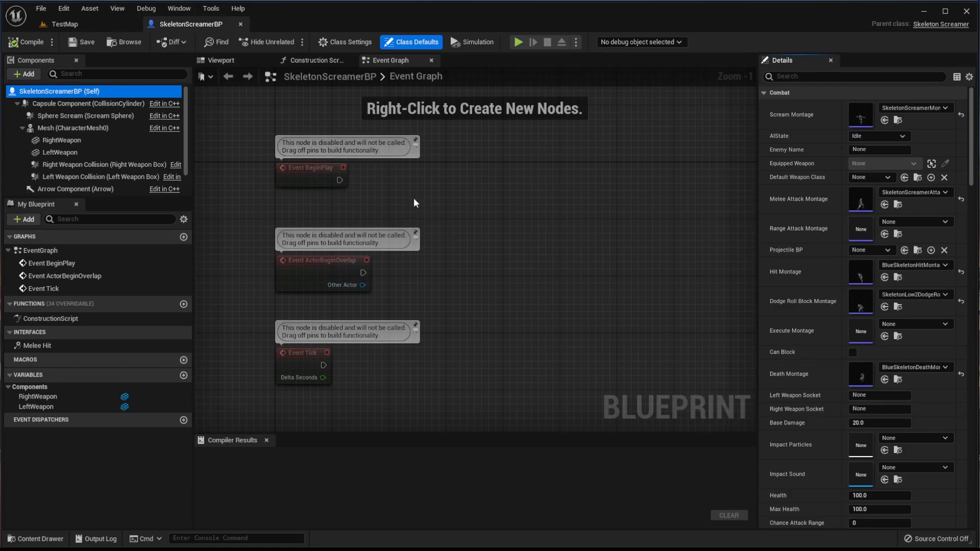
mouse_move(351, 206)
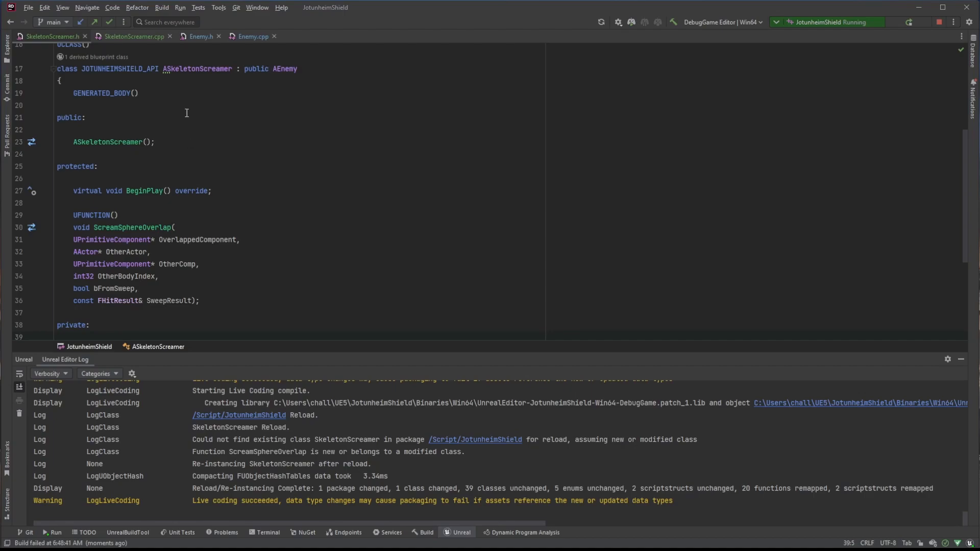
Build the whole solution anyway despite the 'application is running' warning
click(162, 7)
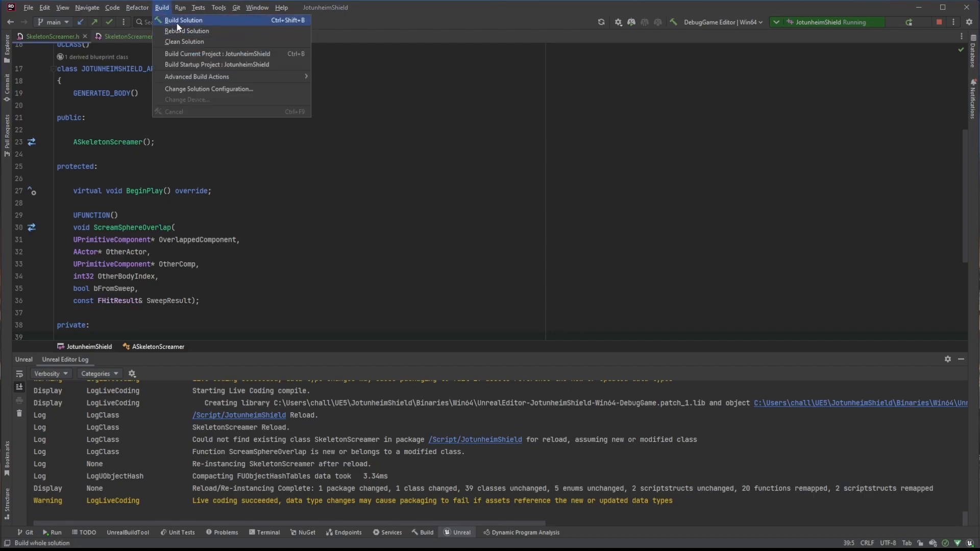
click(184, 21)
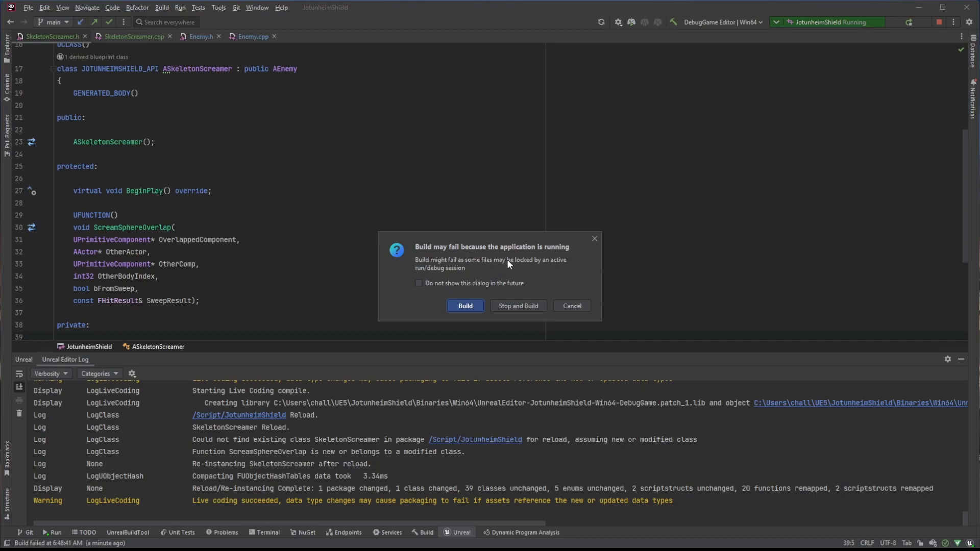
click(466, 305)
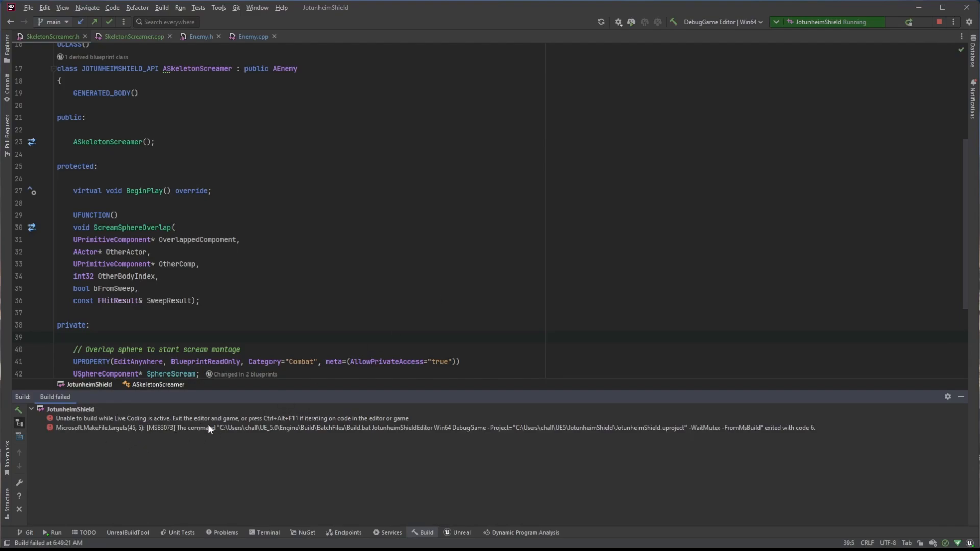
mouse_move(280, 426)
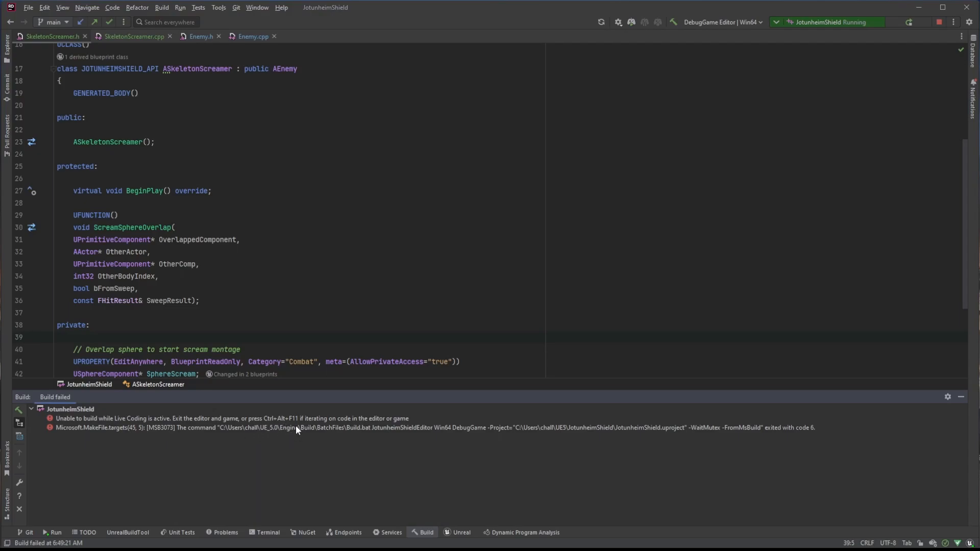
mouse_move(303, 482)
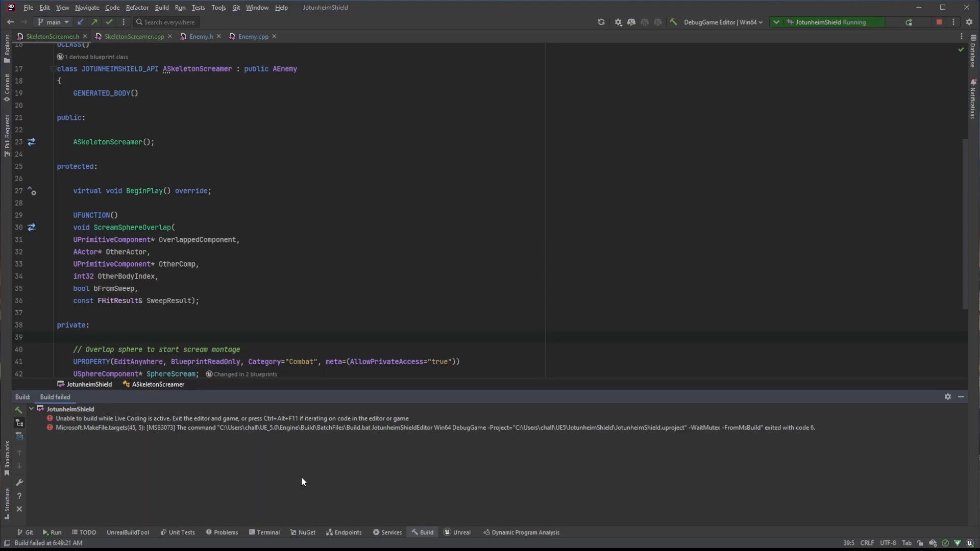
mouse_move(360, 479)
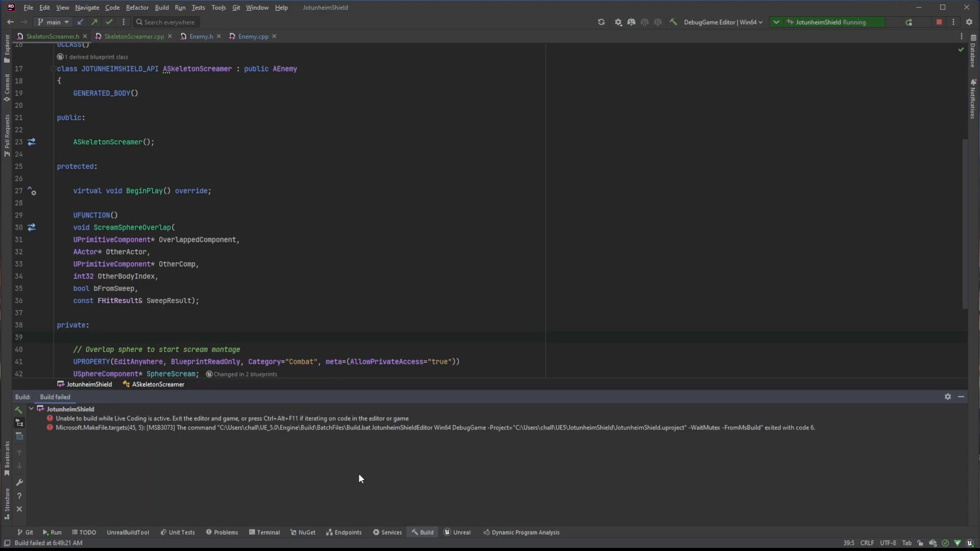
mouse_move(353, 477)
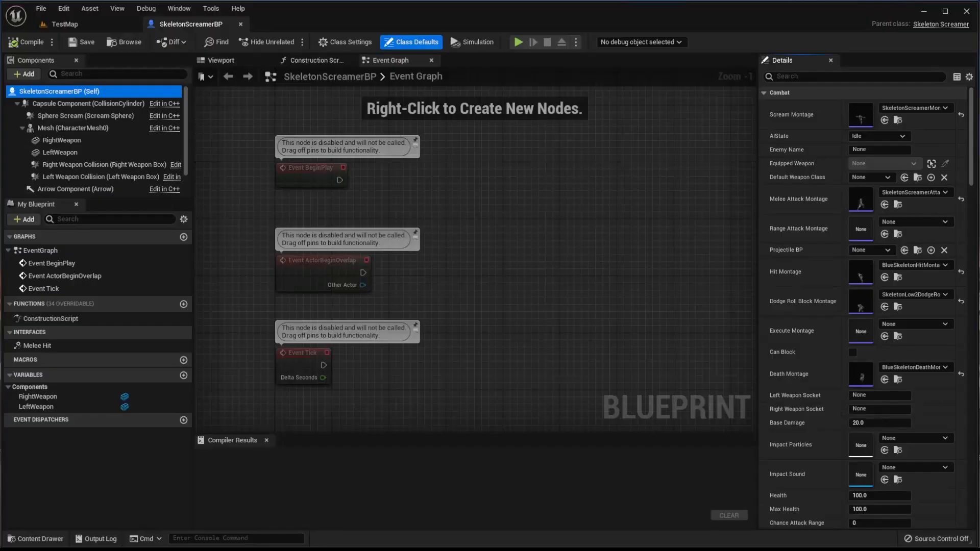
mouse_move(84, 46)
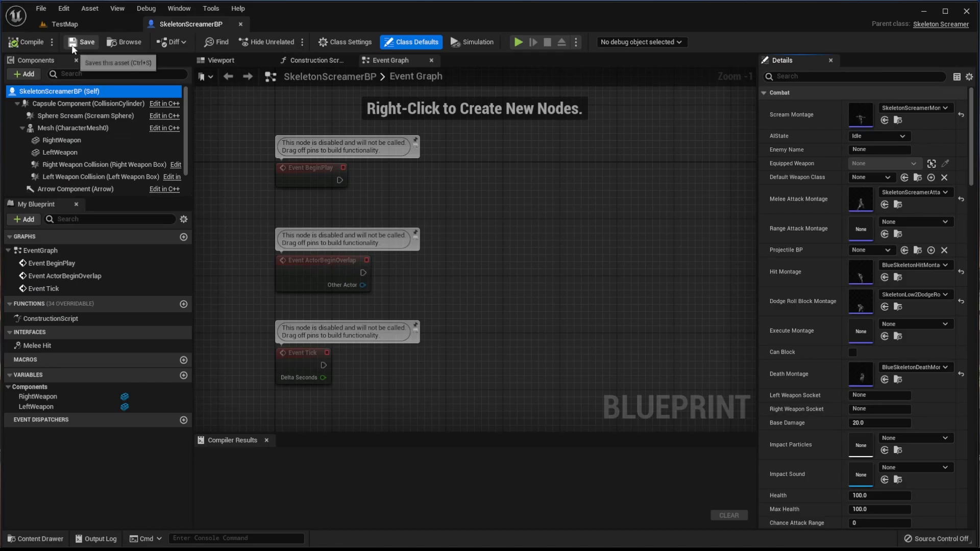
mouse_move(85, 62)
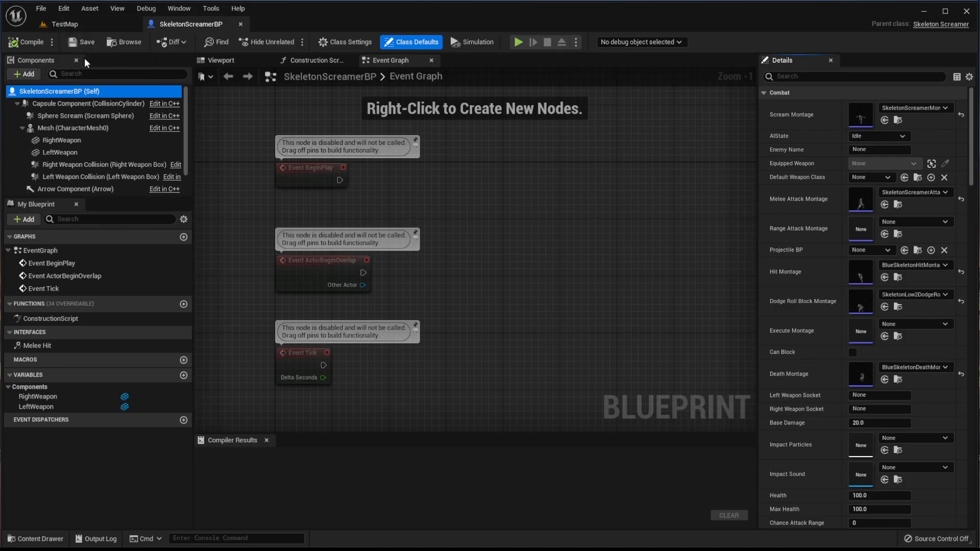
Switch from the SkeletonScreamerBP blueprint to the TestMap level editor tab
click(58, 24)
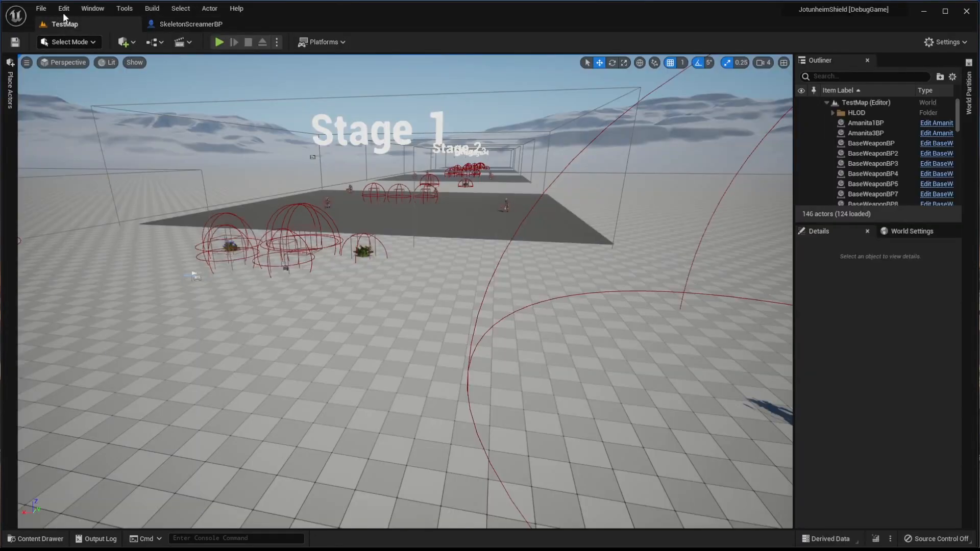
Open Editor Preferences on the Source Code page, keeping Rider as source code editor
click(64, 8)
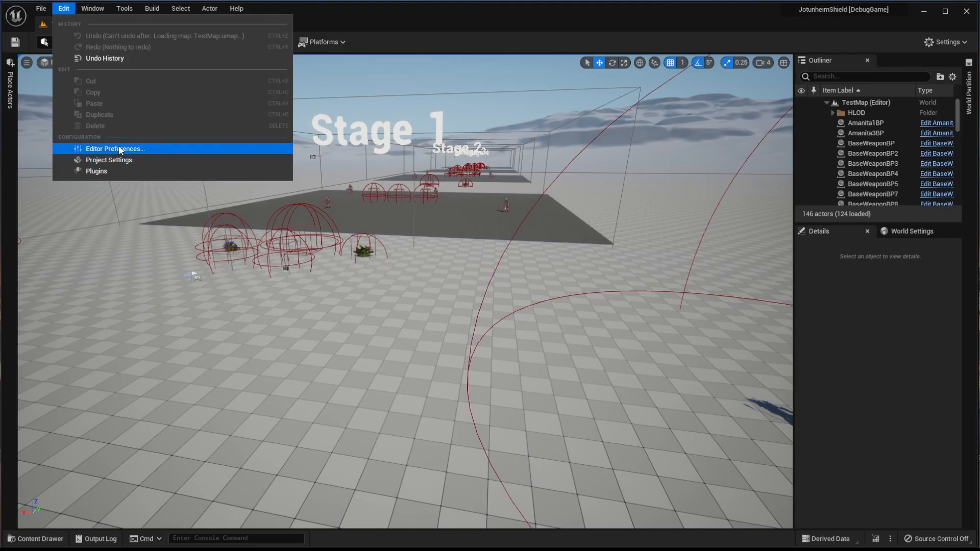
click(116, 149)
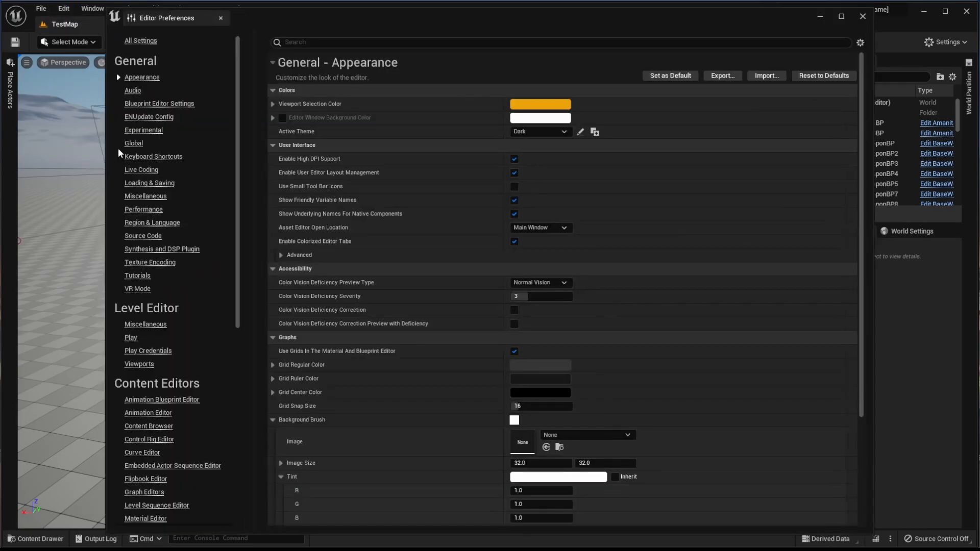
mouse_move(139, 239)
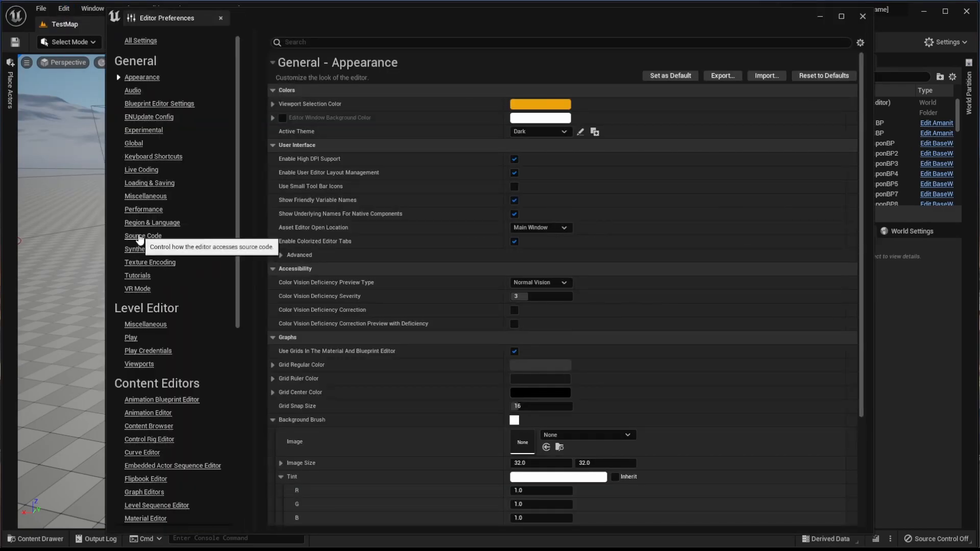
click(143, 236)
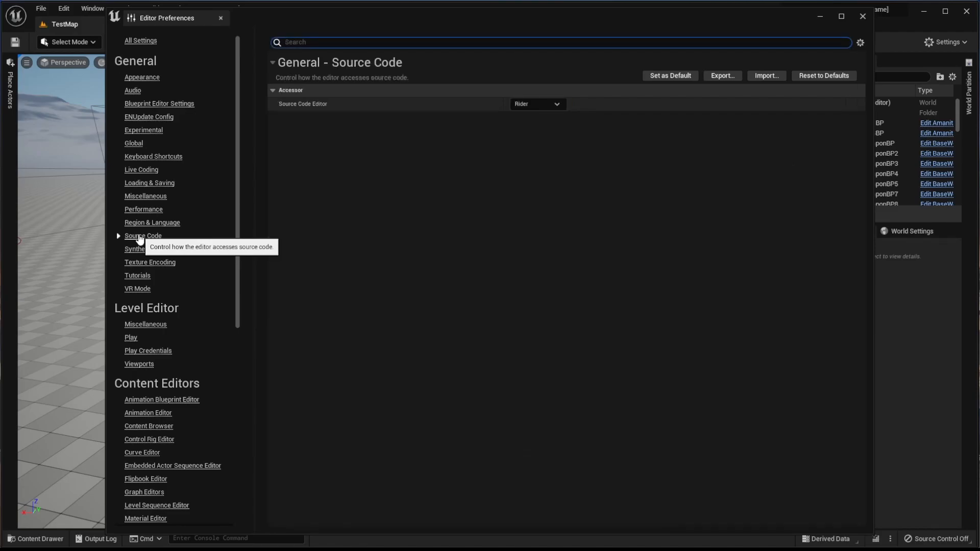
mouse_move(332, 113)
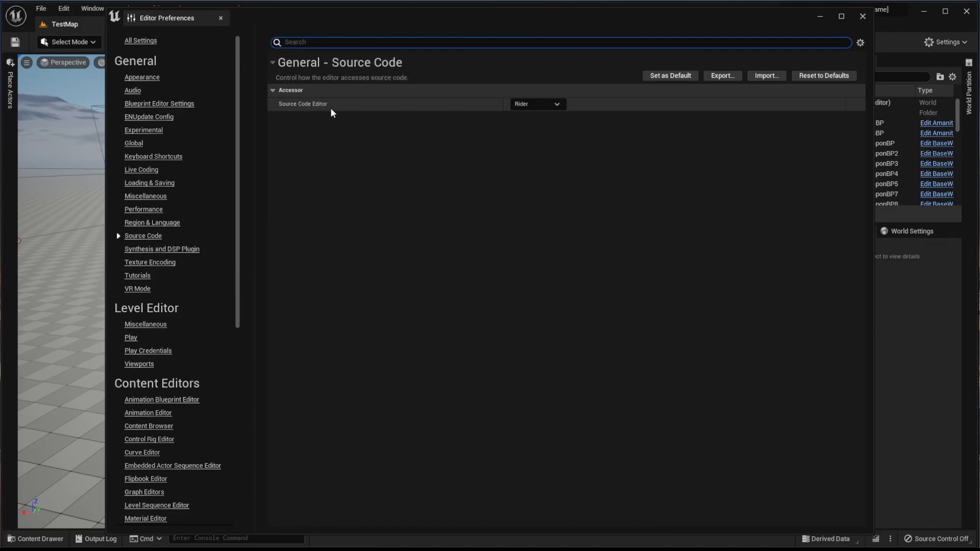
mouse_move(568, 118)
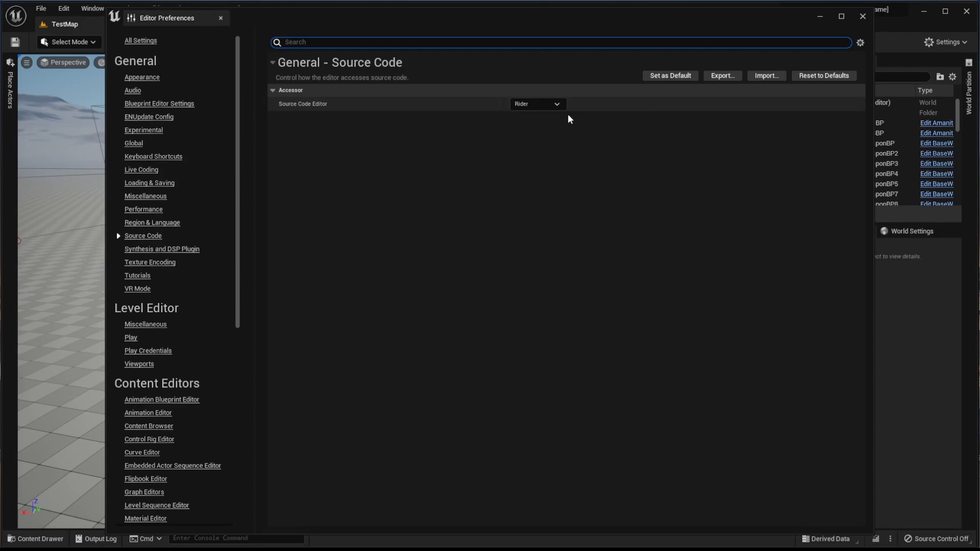
click(557, 104)
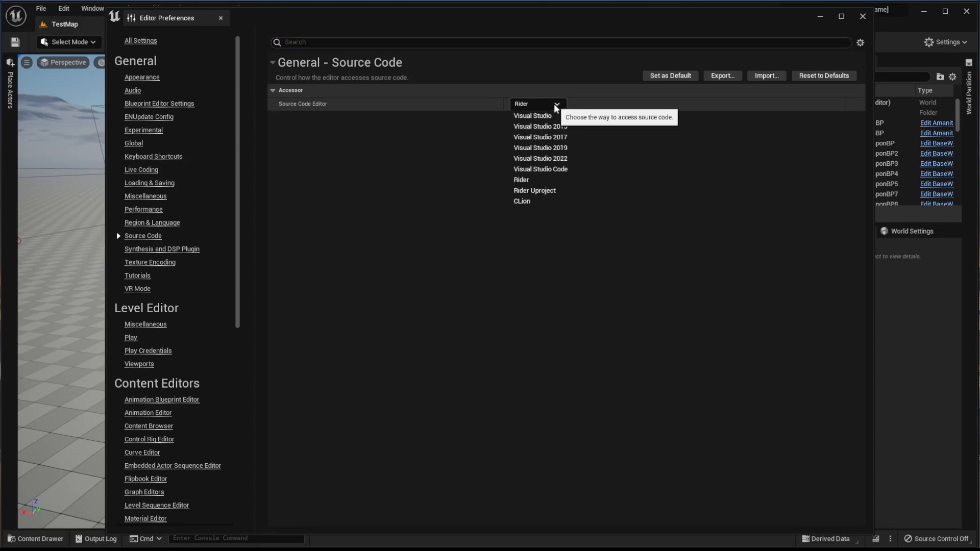
mouse_move(531, 219)
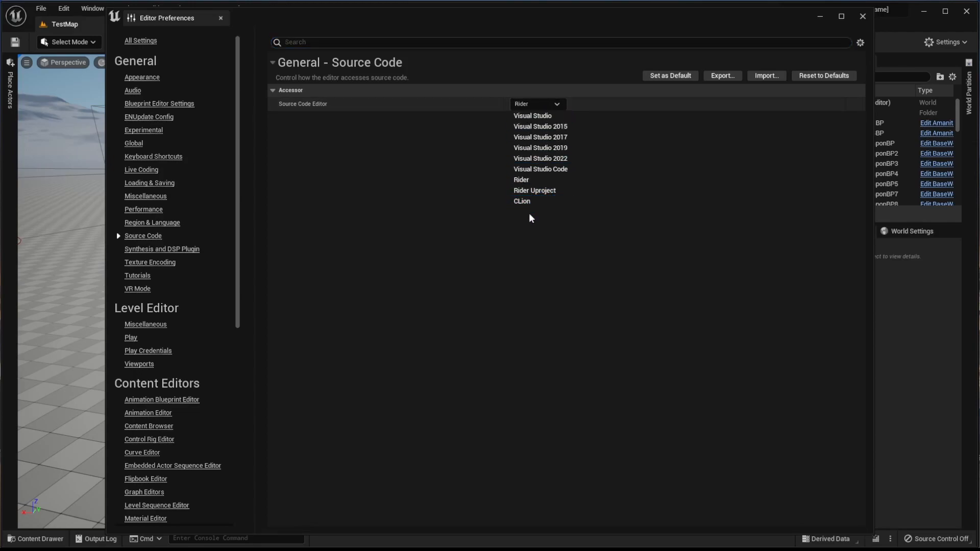
click(521, 180)
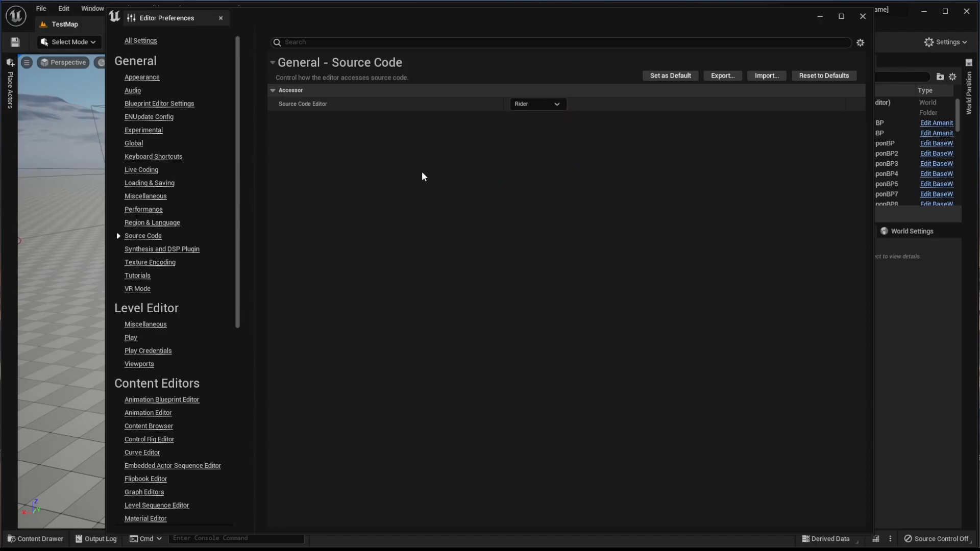
mouse_move(371, 178)
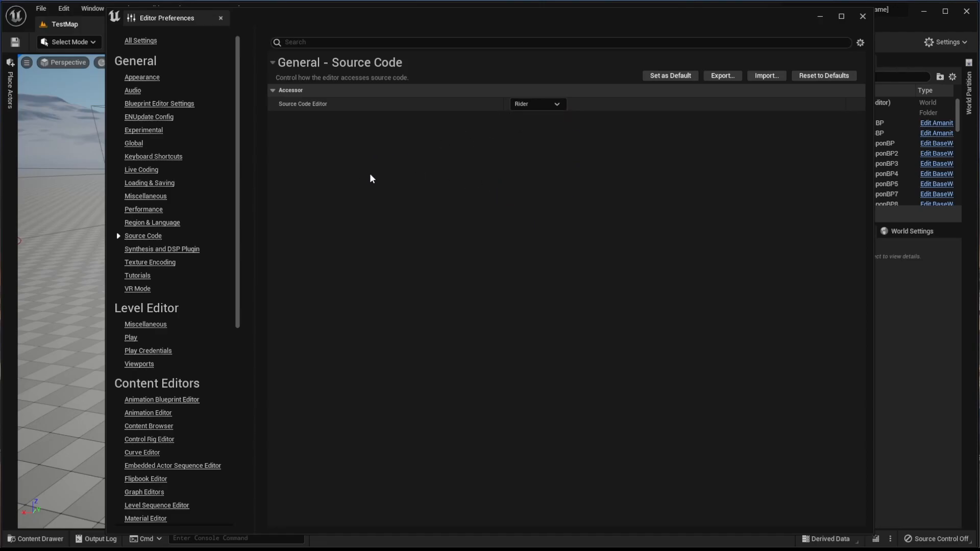
mouse_move(843, 40)
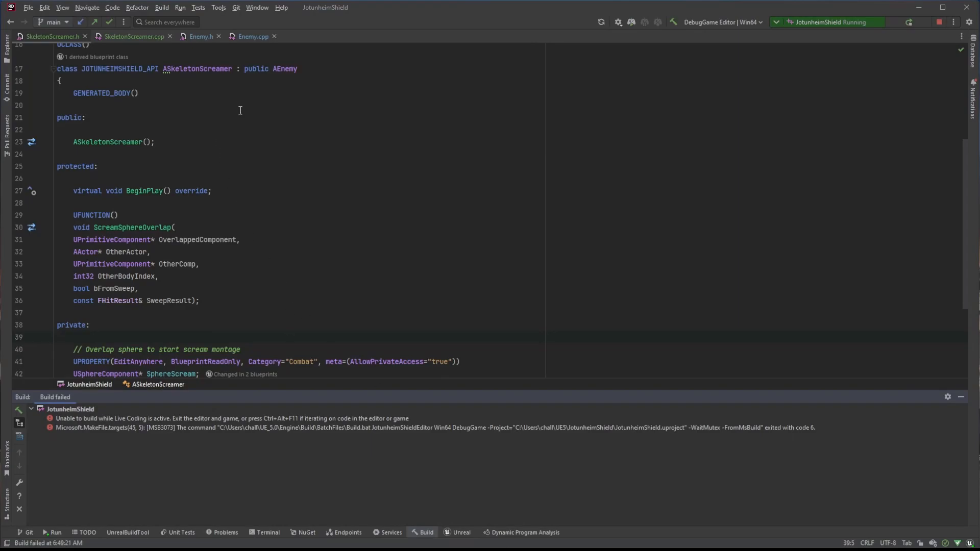
mouse_move(721, 68)
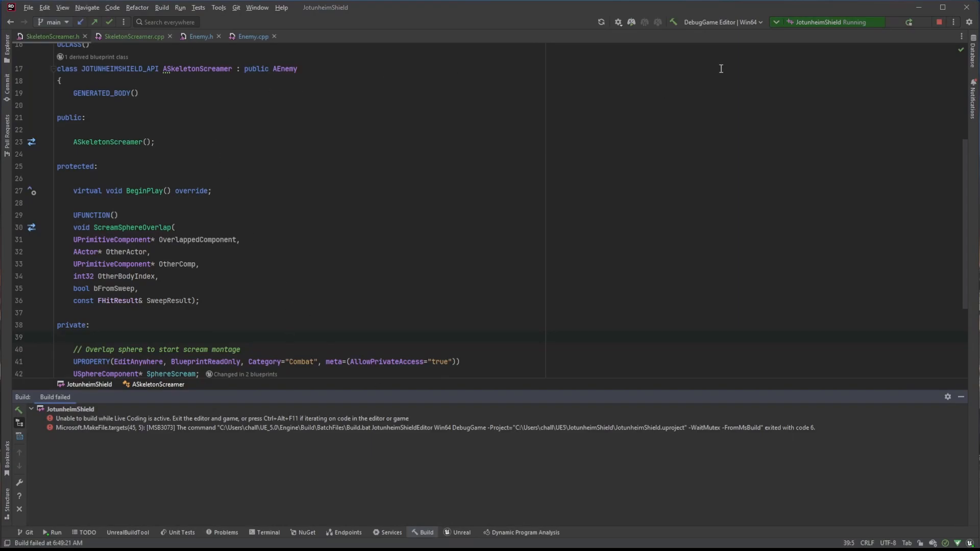
mouse_move(749, 28)
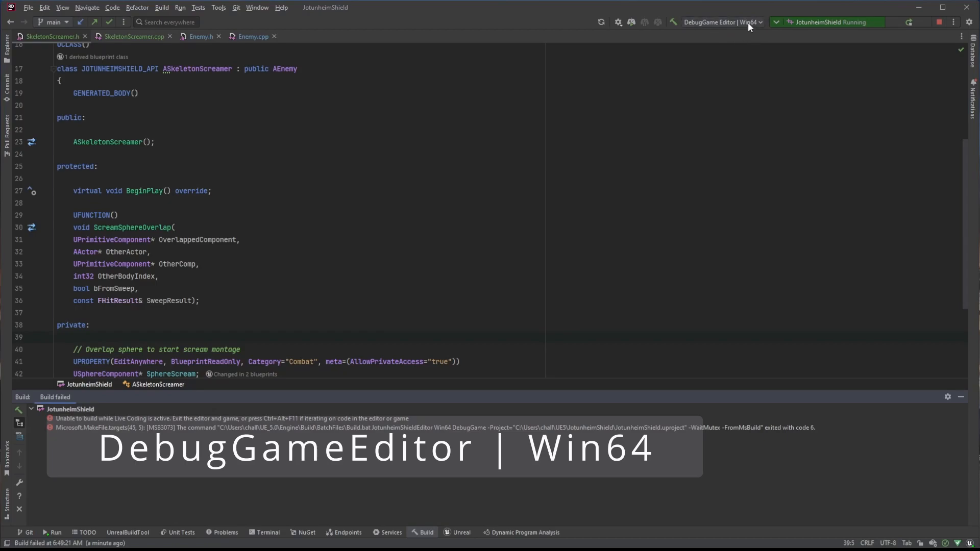
mouse_move(696, 86)
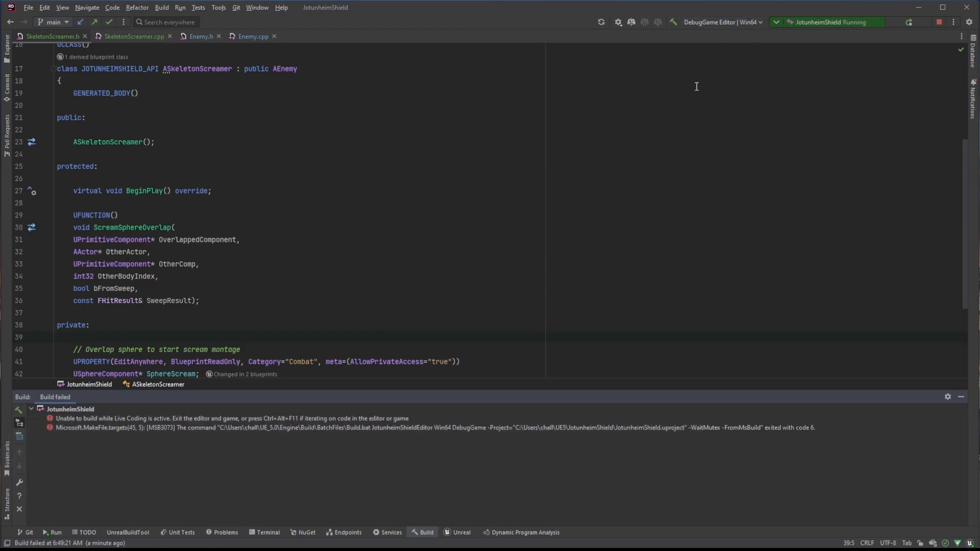
mouse_move(414, 24)
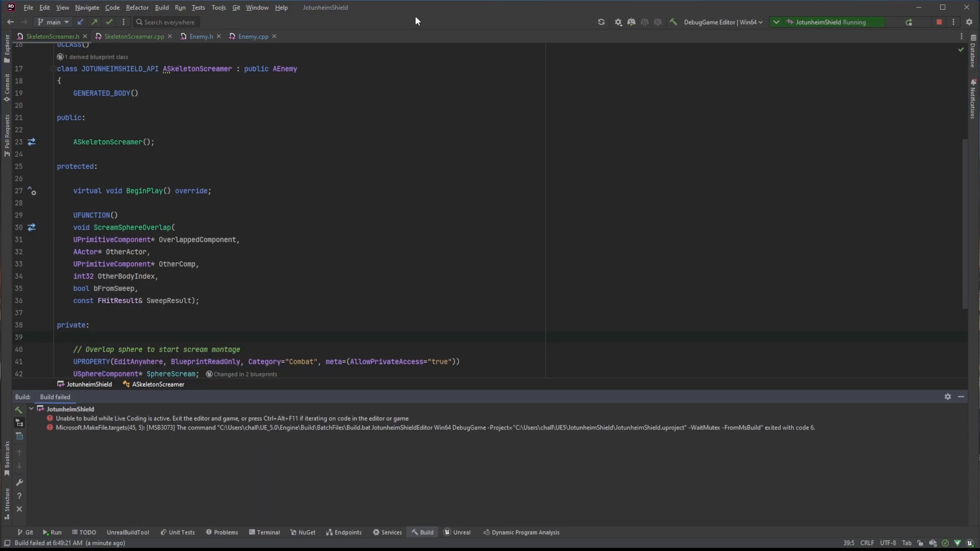
mouse_move(419, 226)
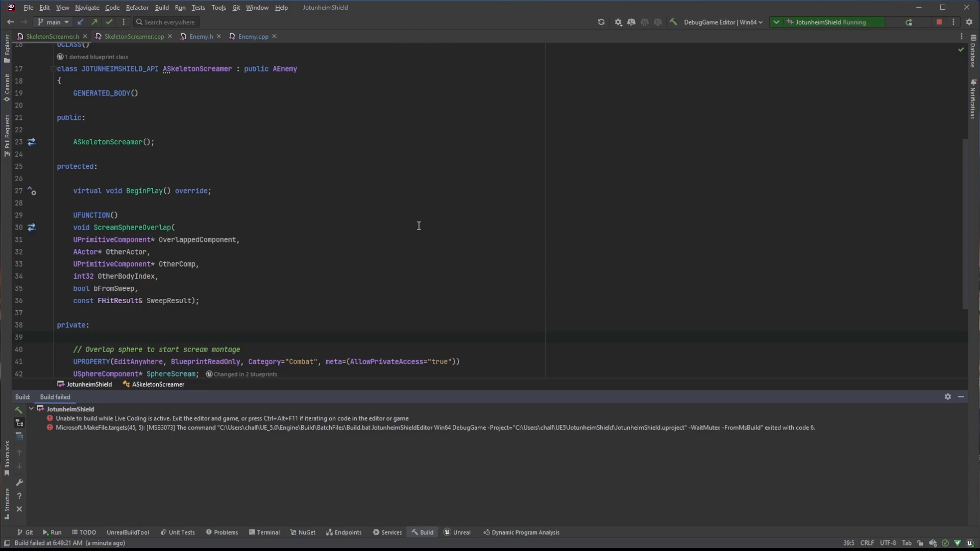
Run a Live Coding patch with Ctrl+Alt+F11, then close the log once linked
key(ctrl+alt+f11)
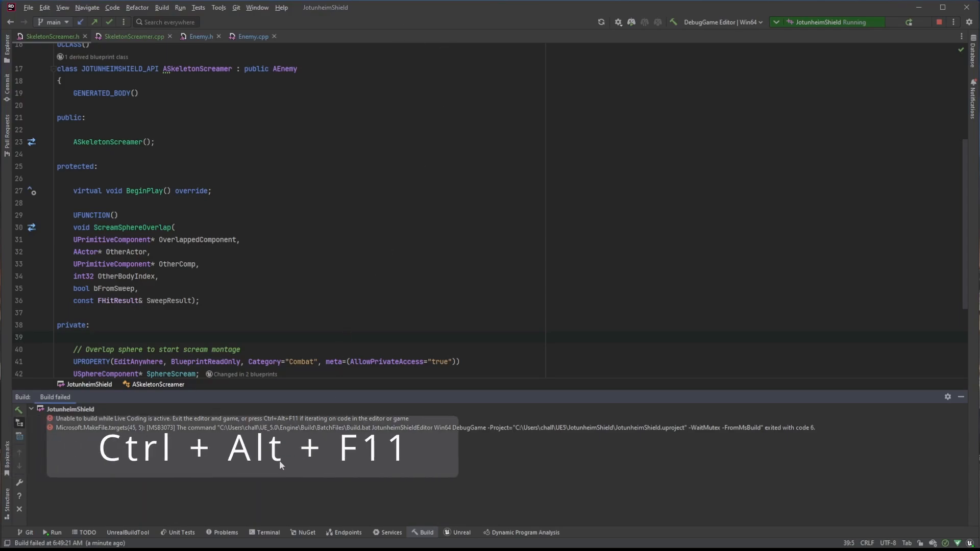
mouse_move(373, 511)
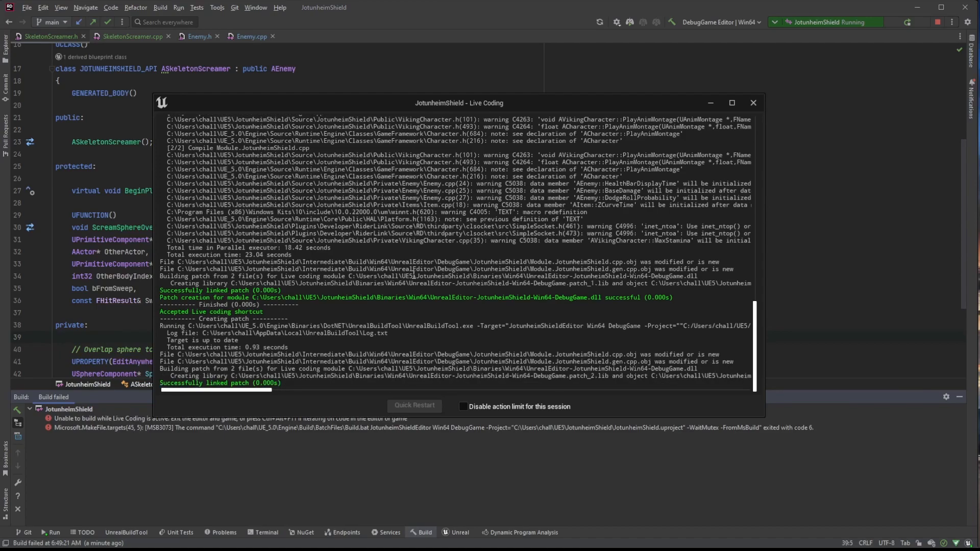
scroll(down, 3)
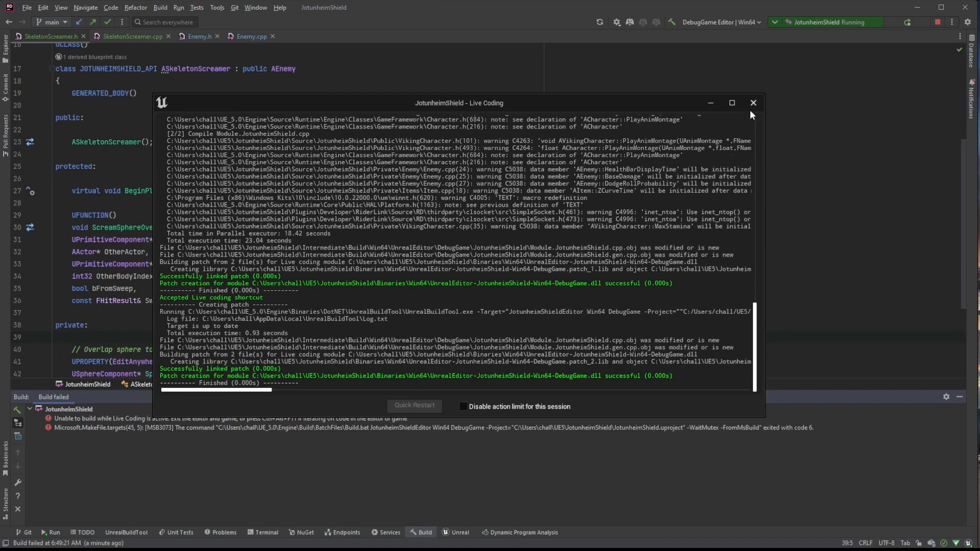
click(753, 103)
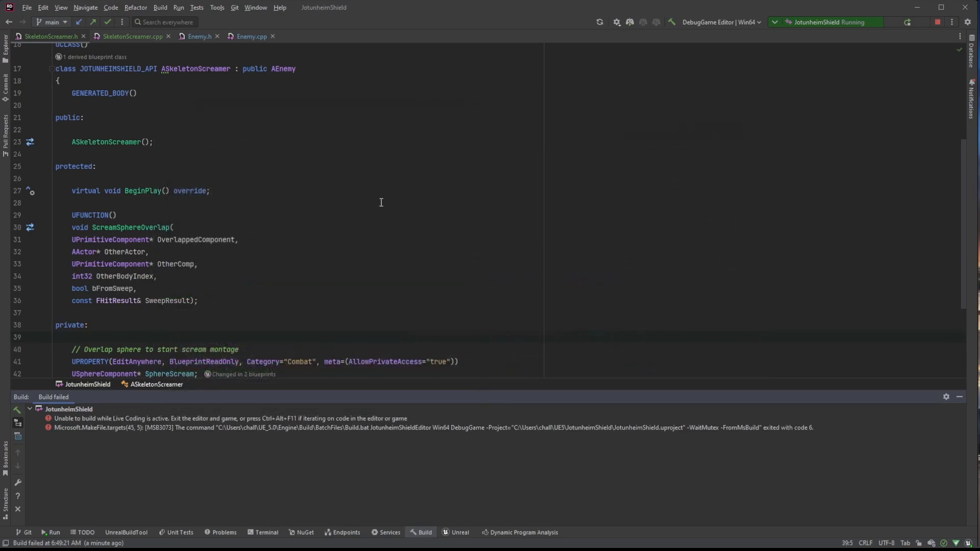
mouse_move(747, 34)
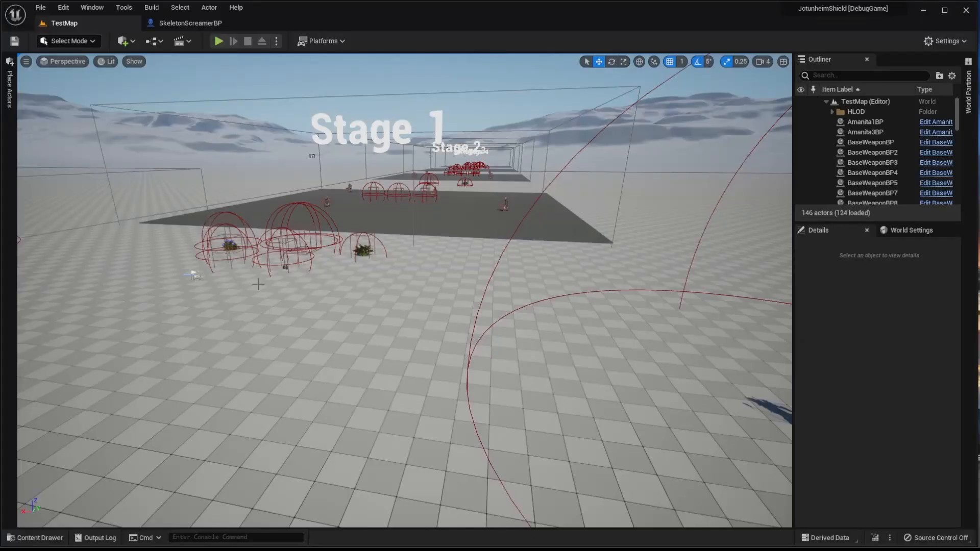
mouse_move(110, 116)
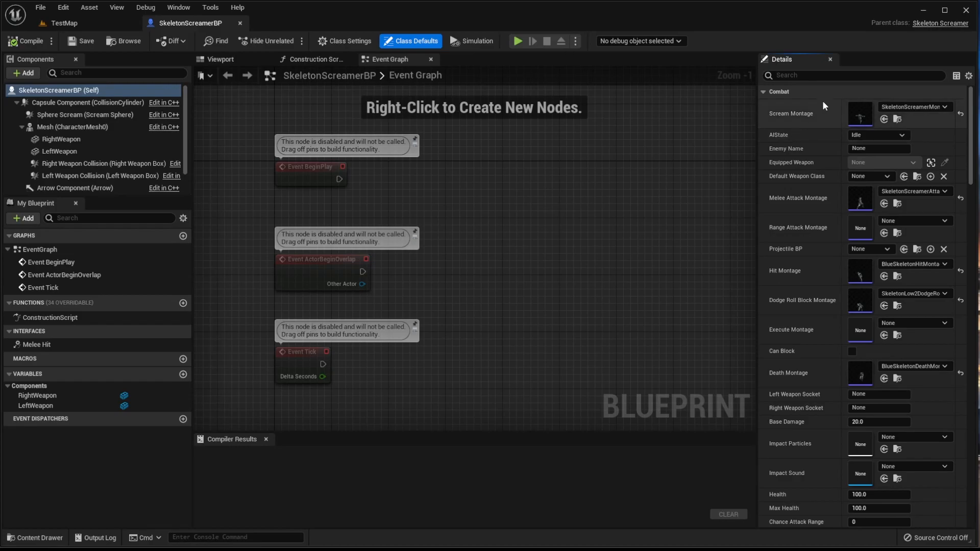
mouse_move(344, 481)
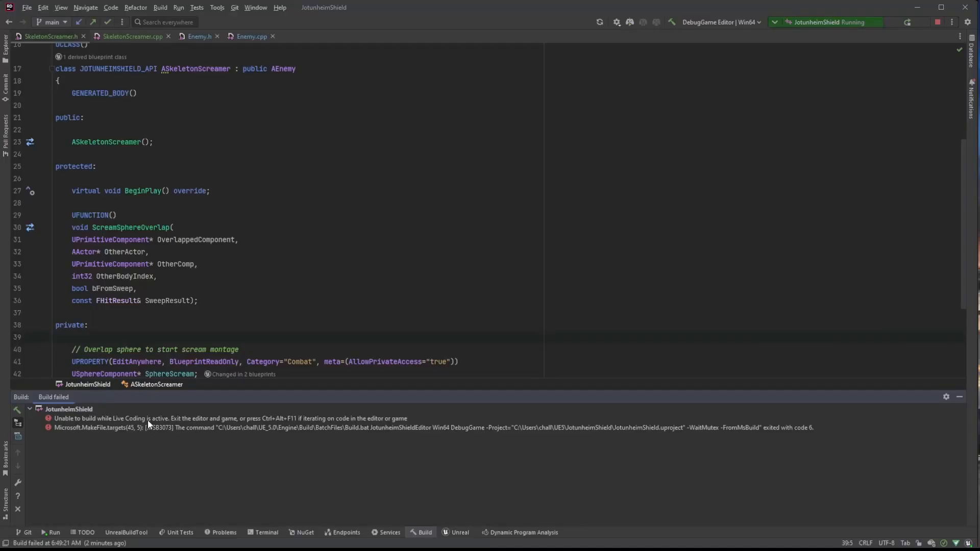
Declare an EditAnywhere, BlueprintReadOnly Combat UPROPERTY 'UAnimMontage* TestMontage' under private
scroll(down, 3)
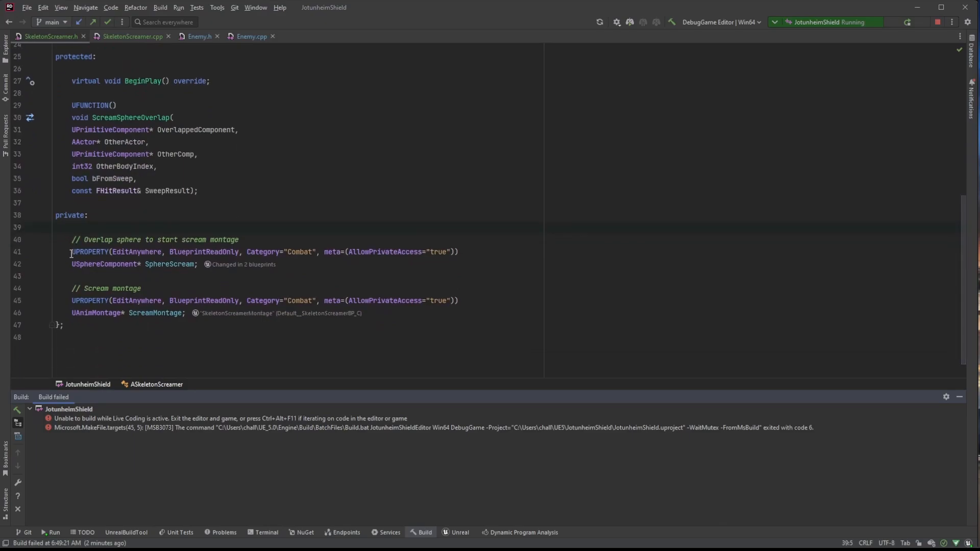
triple_click(257, 251)
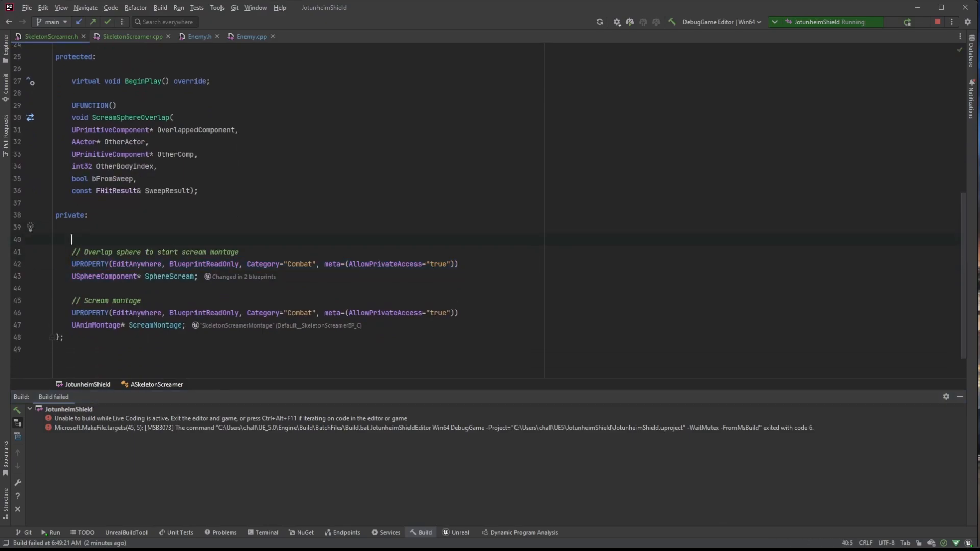
text(UPROPERTY(EditAnywhere, BlueprintReadOnly, Category="Combat", meta=(AllowPrivateAccess="true")))
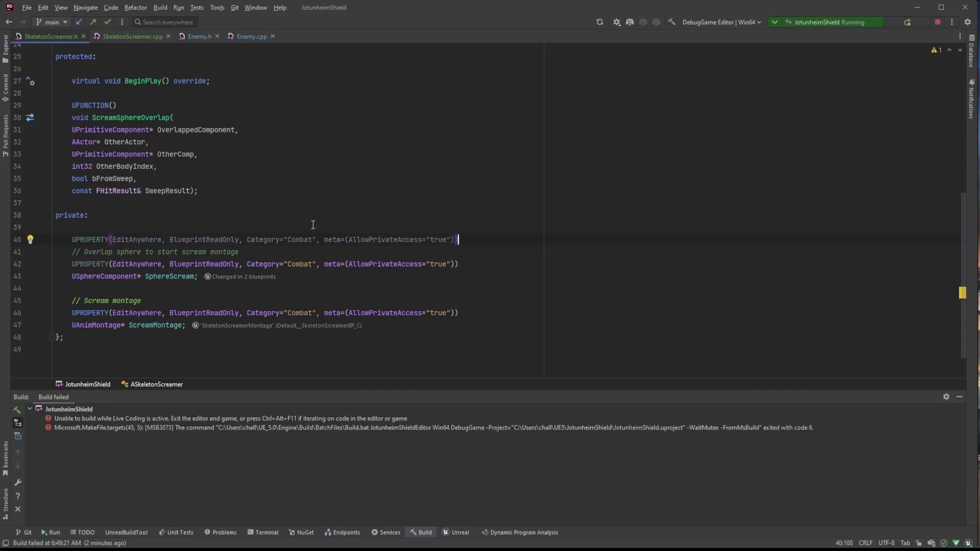
key(Enter)
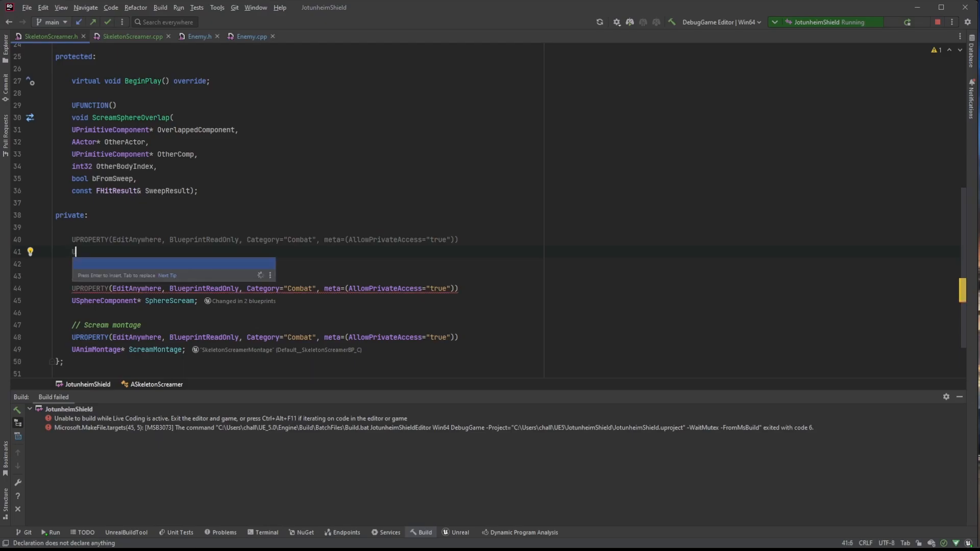
text(UAnimMontage)
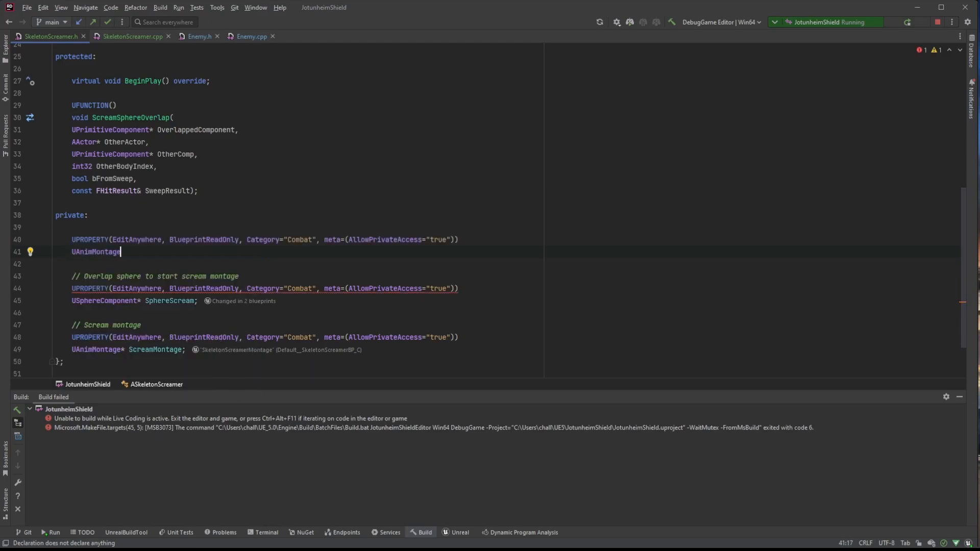
text(*)
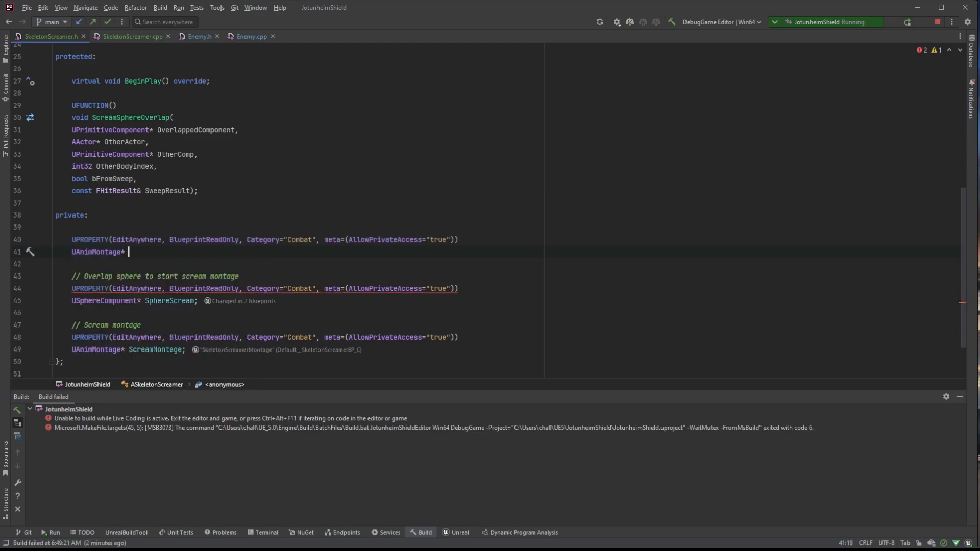
text(TestMontage)
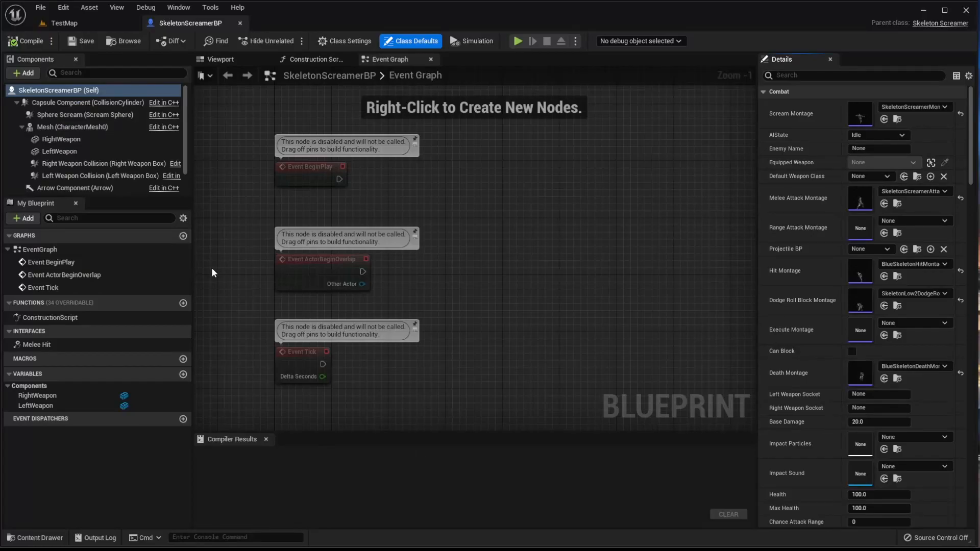
mouse_move(225, 144)
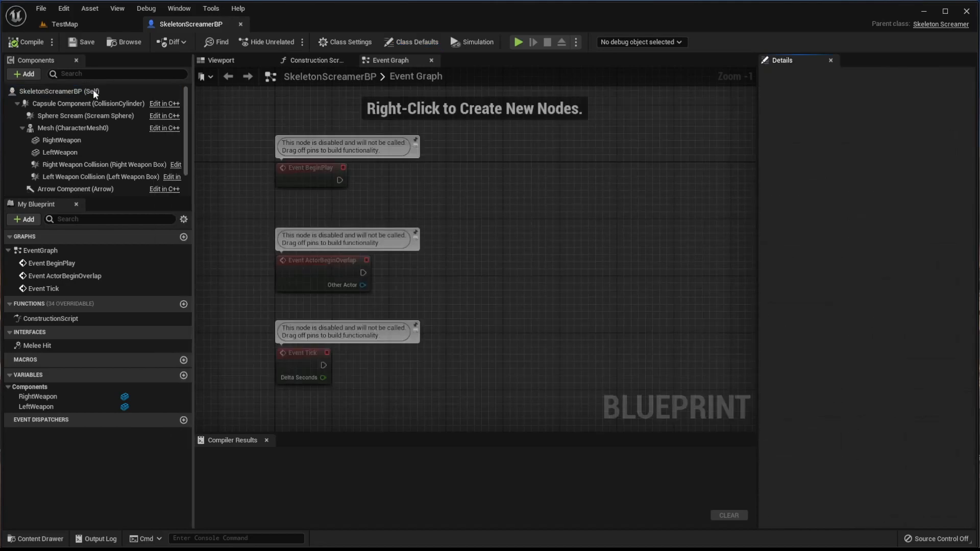
Select SkeletonScreamerBP (Self) to view Test Montage in the Combat defaults
click(416, 42)
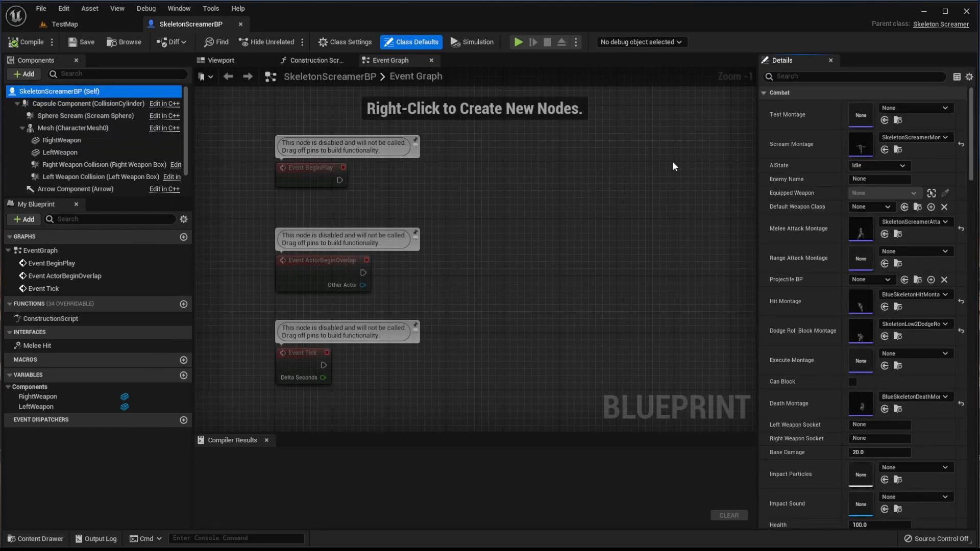
mouse_move(579, 235)
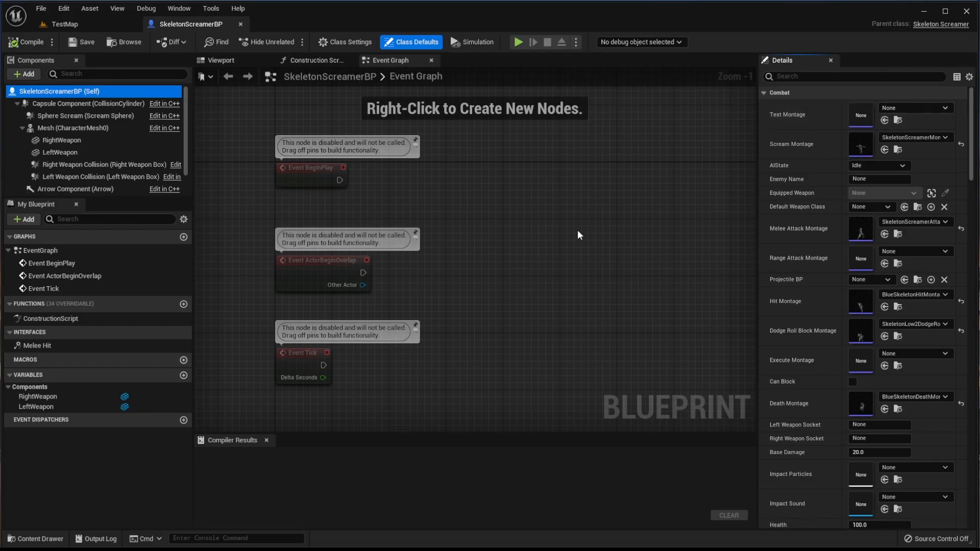
mouse_move(576, 236)
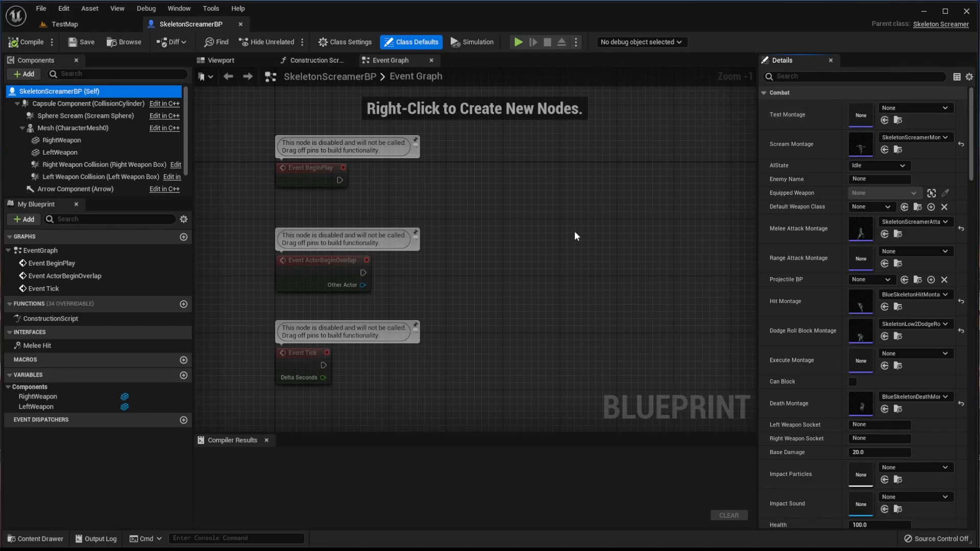
mouse_move(423, 206)
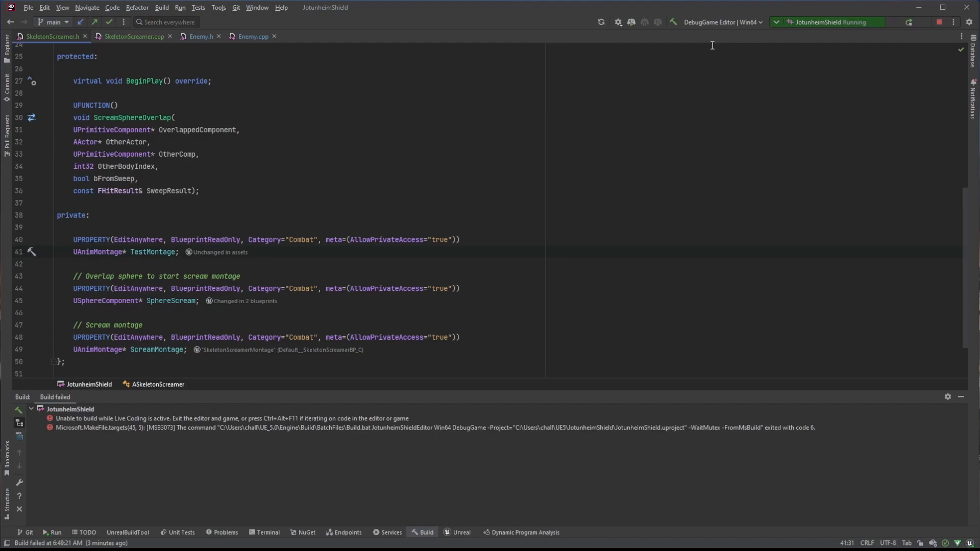
mouse_move(559, 63)
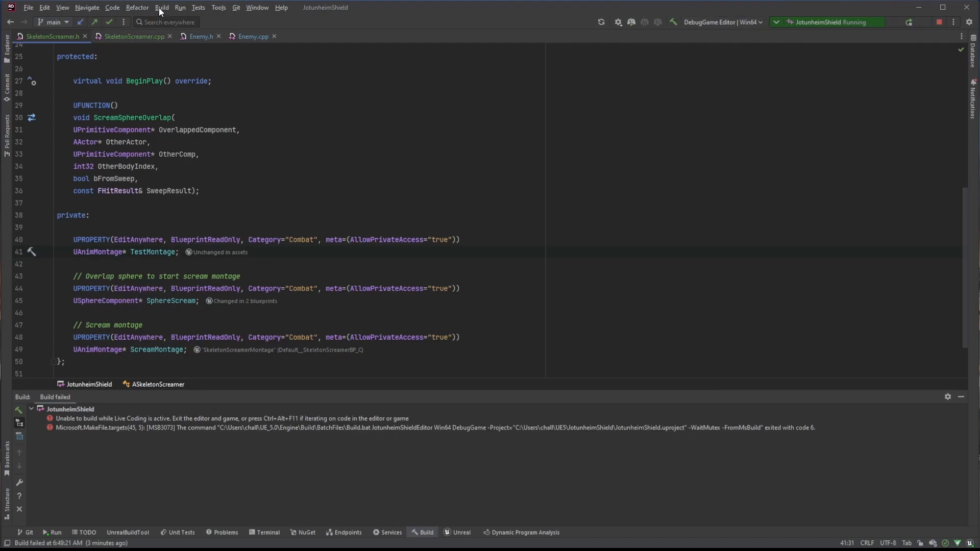
Cancel the regular build and recompile TestMontage with Live Coding (Ctrl+Alt+F11)
click(162, 7)
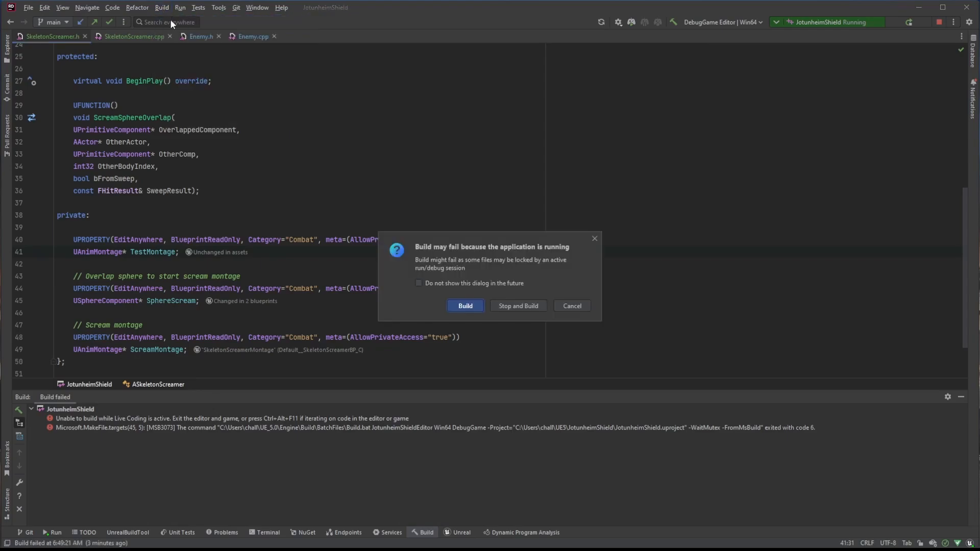
click(572, 306)
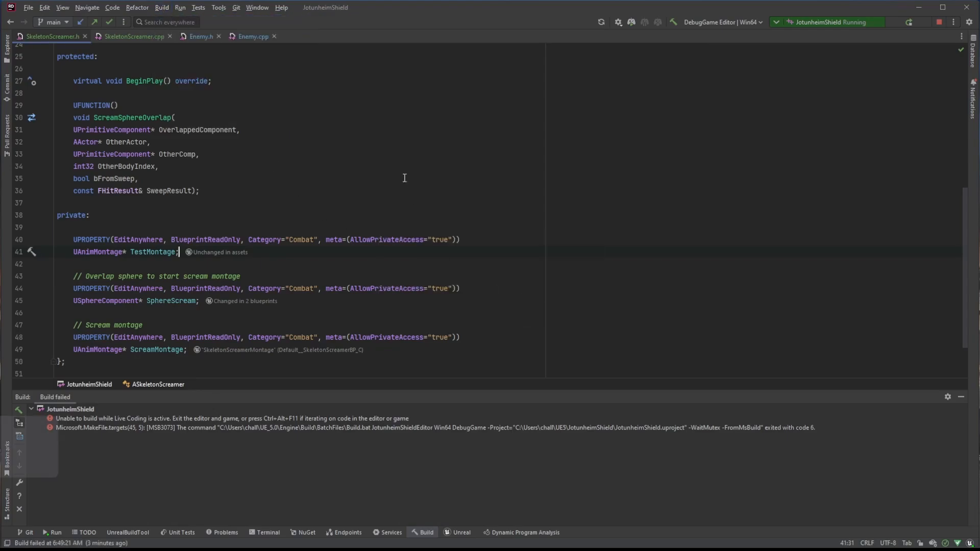
key(Ctrl+Alt+F11)
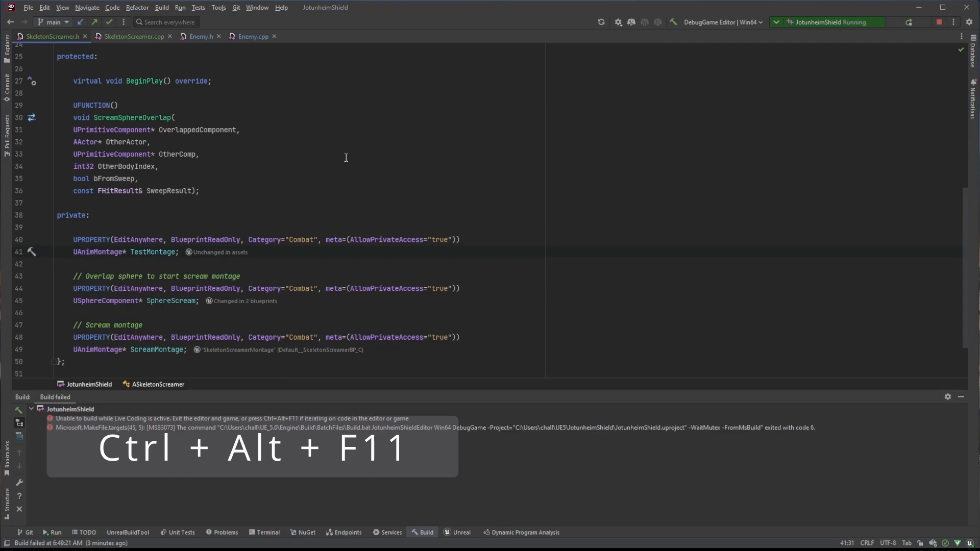